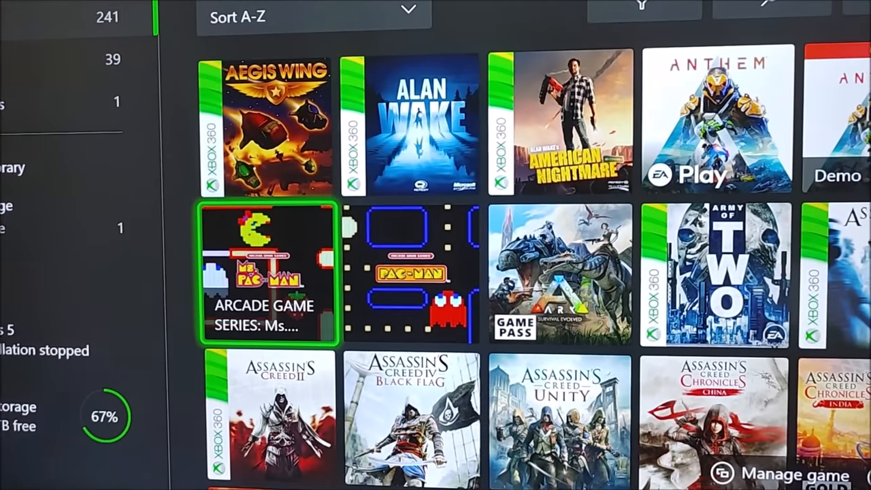
- Scroll the A–Z games library down to titles starting with D
{"action": "scroll", "scroll_direction": "down", "scroll_amount": 3}
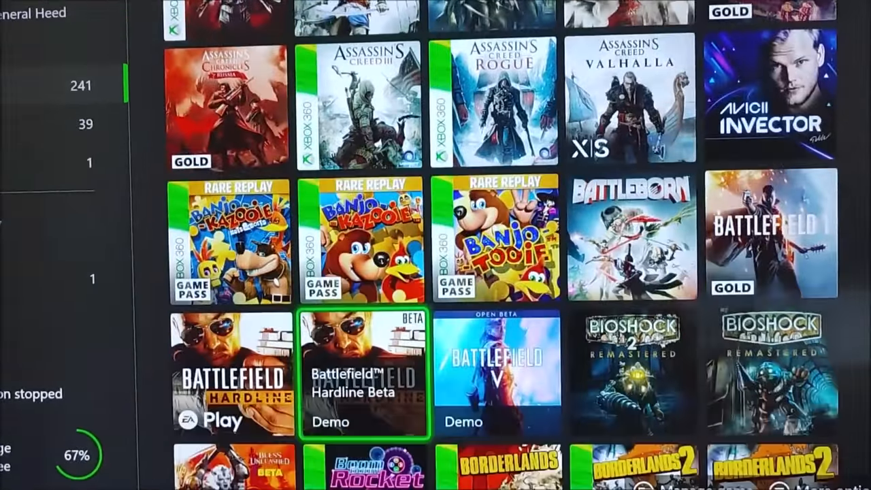
{"action": "scroll", "scroll_direction": "down", "scroll_amount": 3}
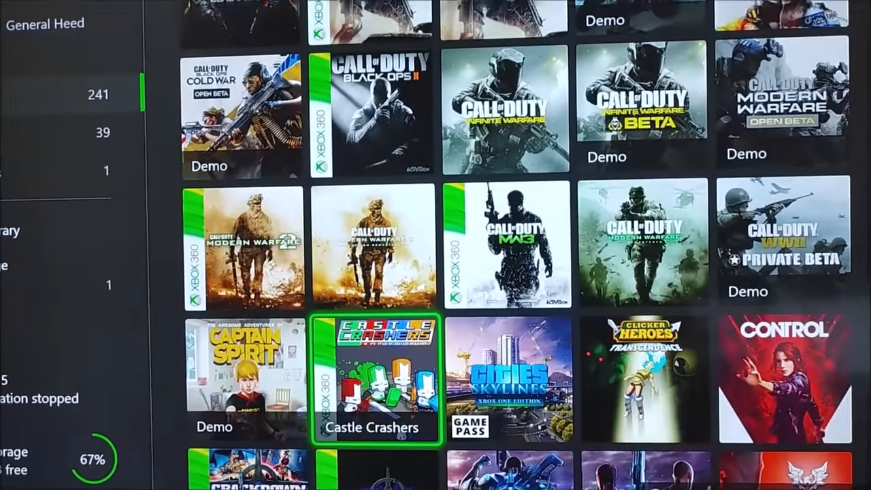
{"action": "scroll", "scroll_direction": "down", "scroll_amount": 3}
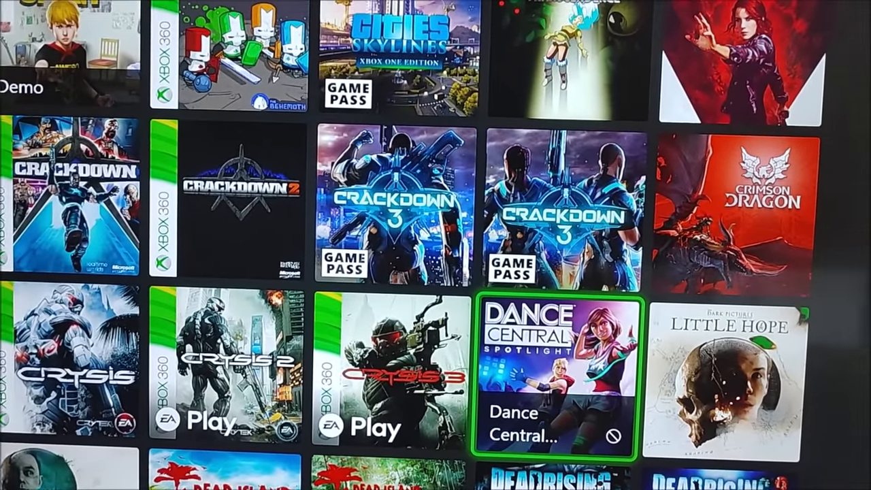
{"action": "left_click", "coordinate": [553, 367]}
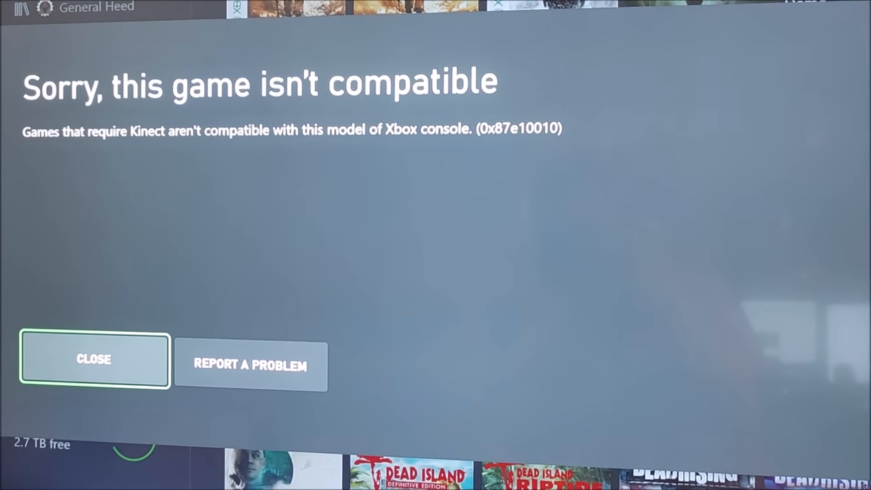
{"action": "left_click", "coordinate": [93, 358]}
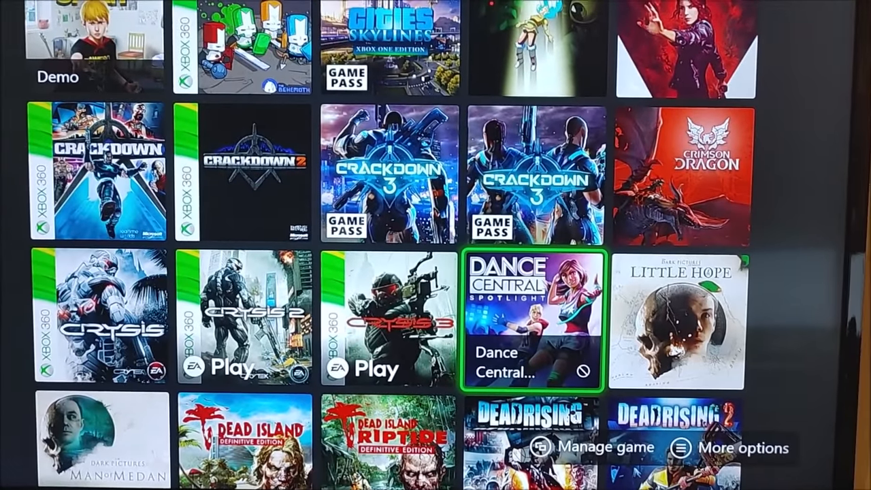
{"action": "left_click", "coordinate": [535, 320]}
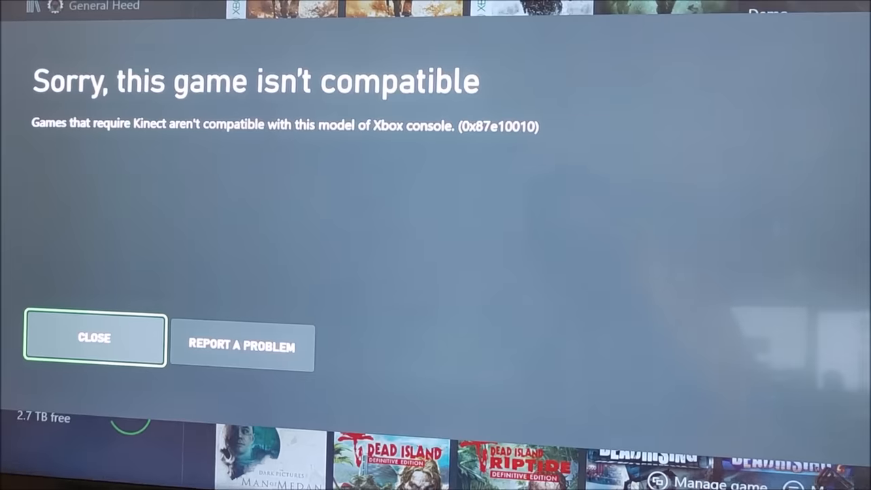
{"action": "left_click", "coordinate": [94, 337]}
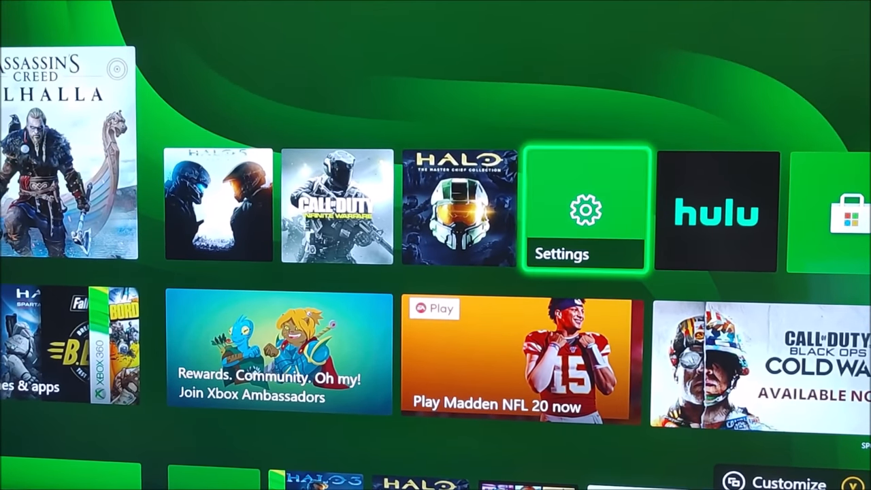
- Browse the System, Ease of Access and Preferences settings, then return to the games library
{"action": "left_click", "coordinate": [584, 209]}
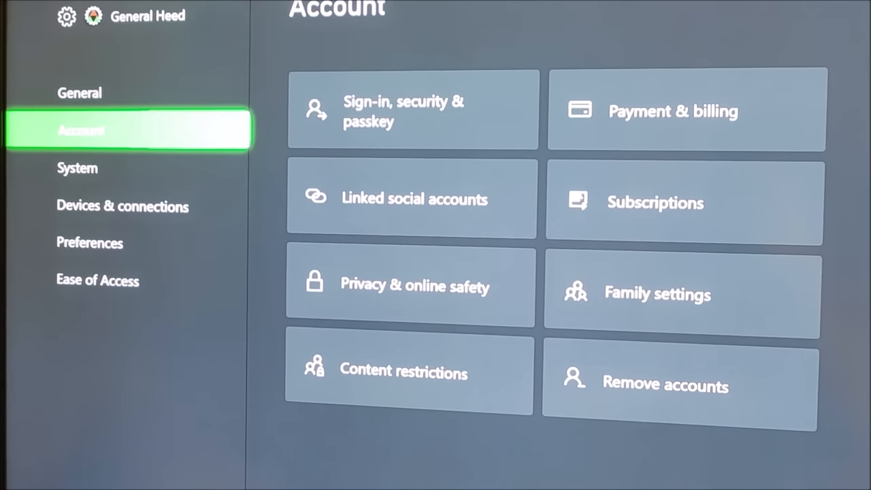
{"action": "left_click", "coordinate": [122, 207]}
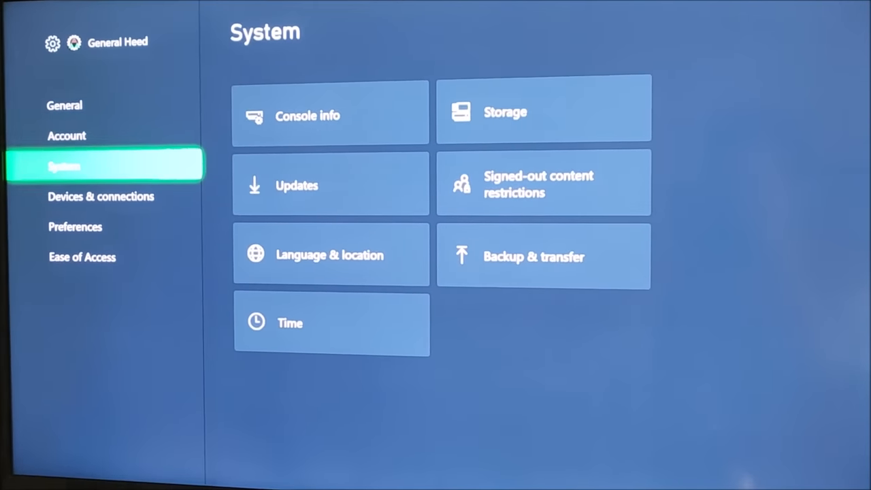
{"action": "left_click", "coordinate": [82, 256]}
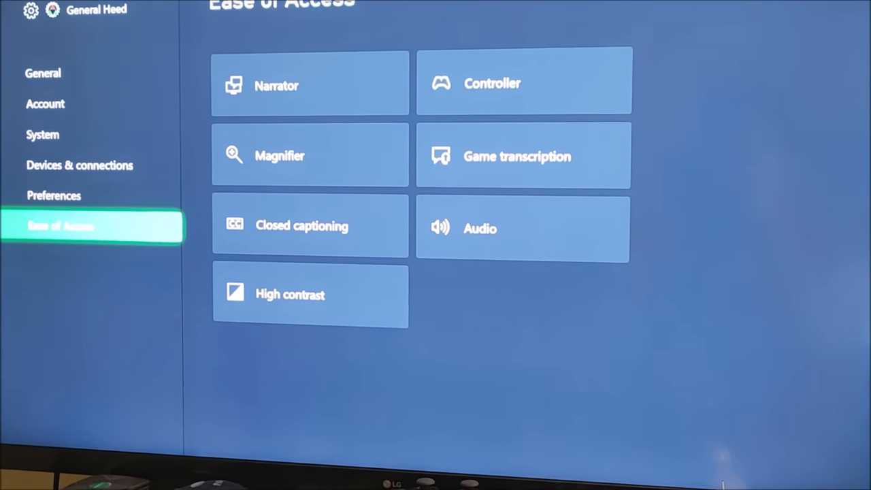
{"action": "left_click", "coordinate": [54, 196]}
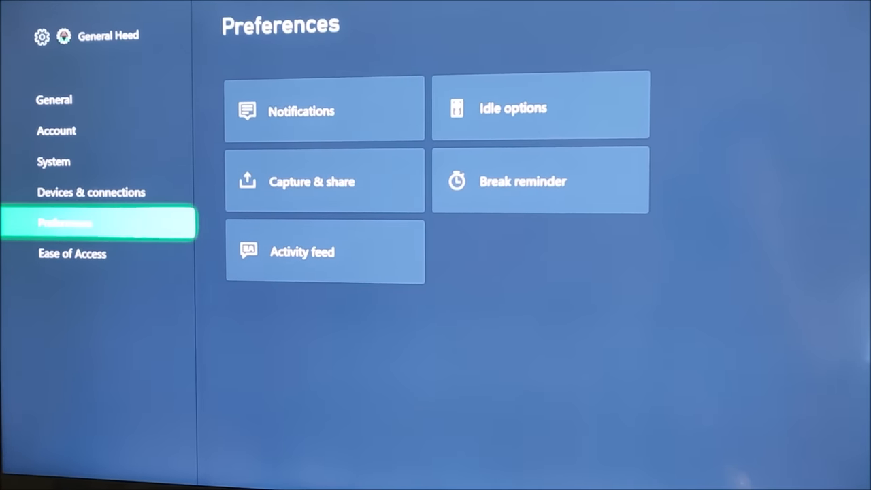
{"action": "left_click", "coordinate": [53, 161]}
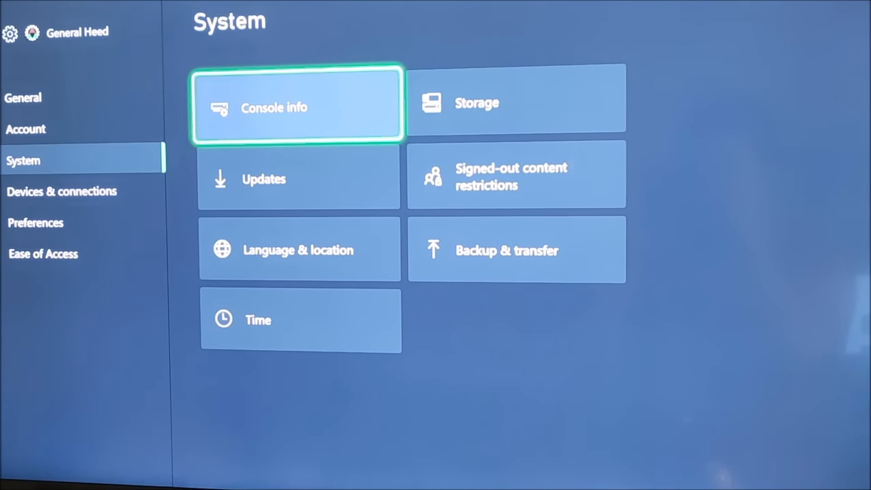
{"action": "left_click", "coordinate": [61, 191]}
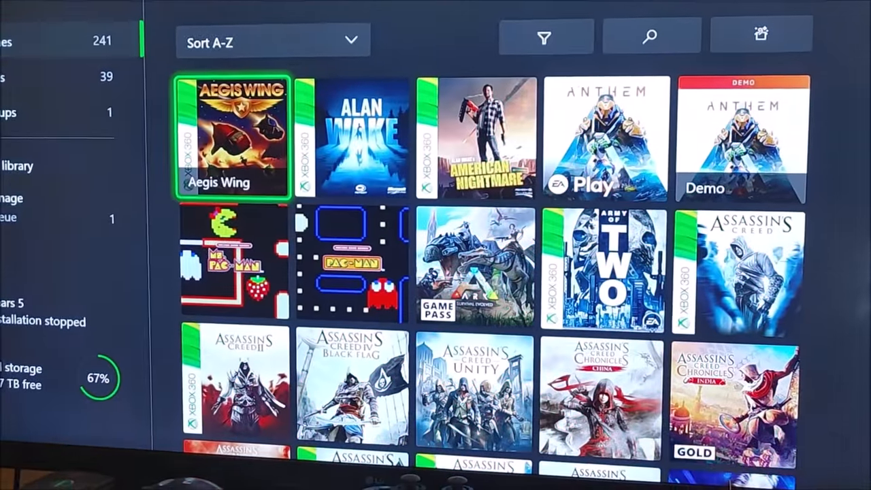
- Scroll to the Dance Central Spotlight tile and launch it, bringing up the Kinect error
{"action": "scroll", "scroll_direction": "down", "scroll_amount": 3}
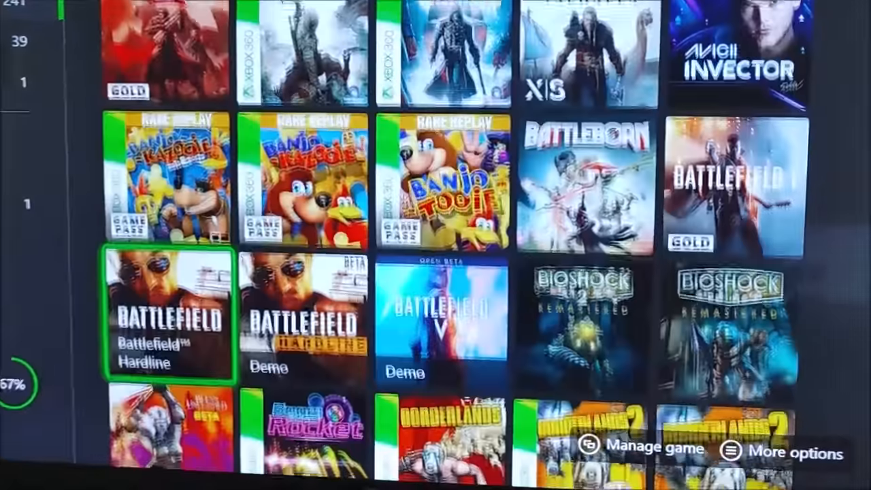
{"action": "scroll", "scroll_direction": "down", "scroll_amount": 3}
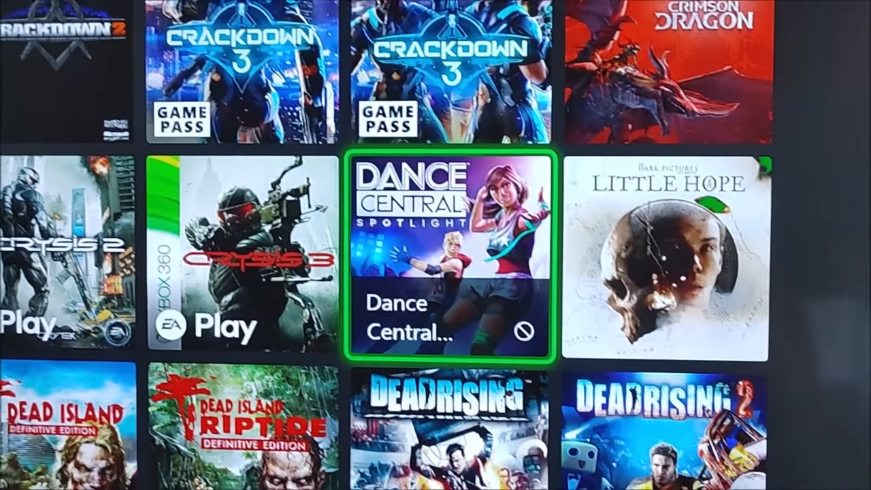
{"action": "scroll", "scroll_direction": "left", "scroll_amount": 3}
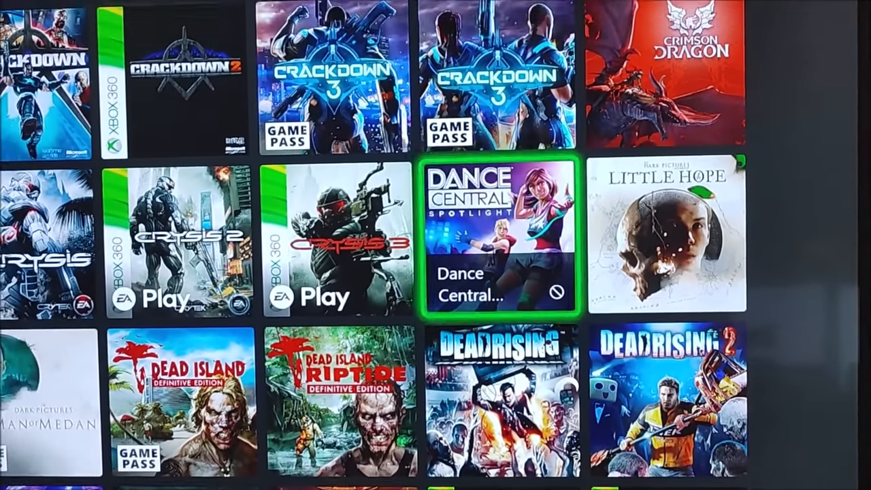
{"action": "left_click", "coordinate": [501, 242]}
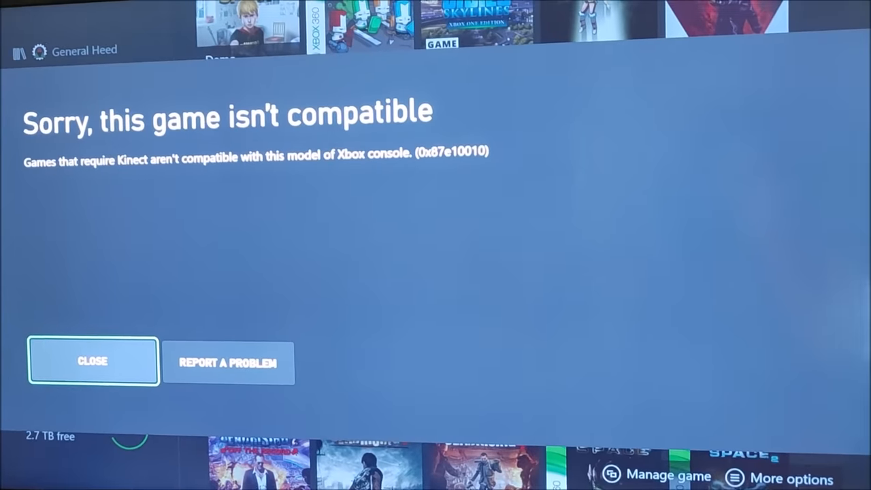
- Dismiss the incompatibility error, retry Dance Central Spotlight, and dismiss the repeated error
{"action": "left_click", "coordinate": [92, 361]}
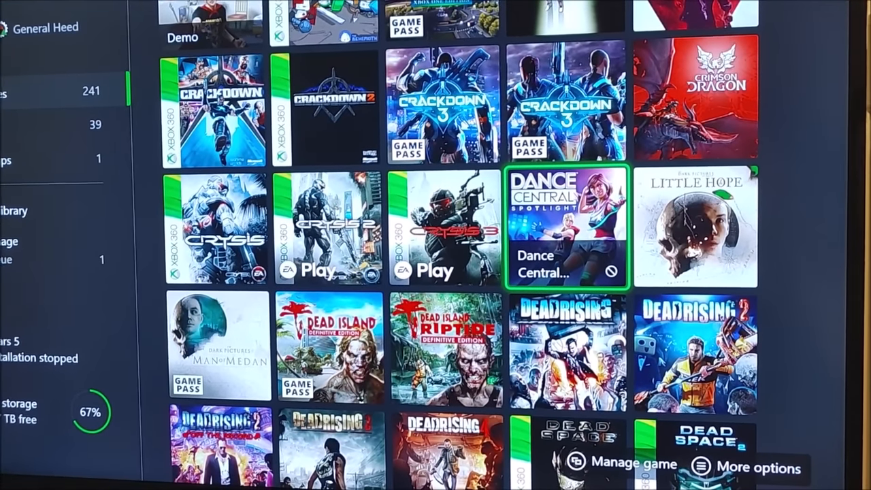
{"action": "left_click", "coordinate": [567, 226]}
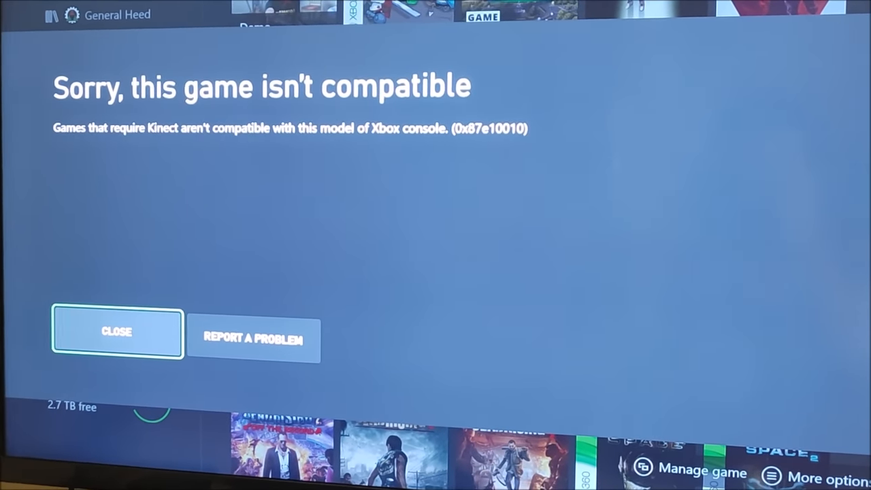
{"action": "left_click", "coordinate": [117, 333]}
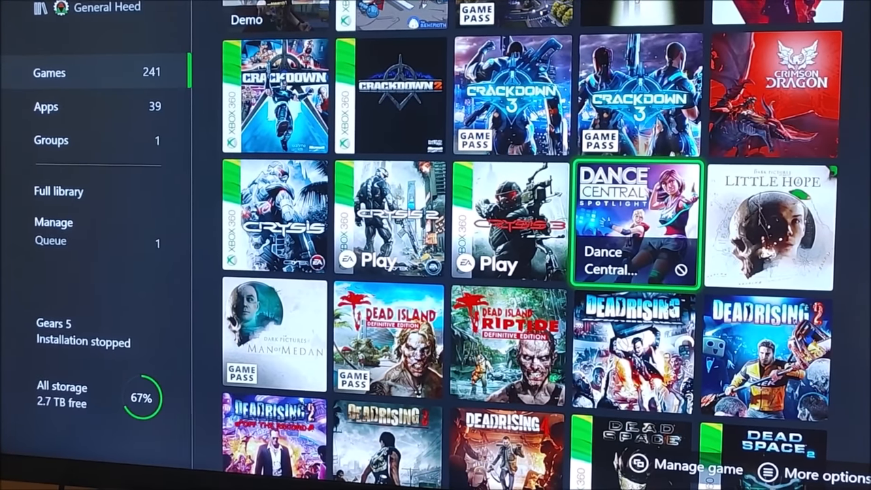